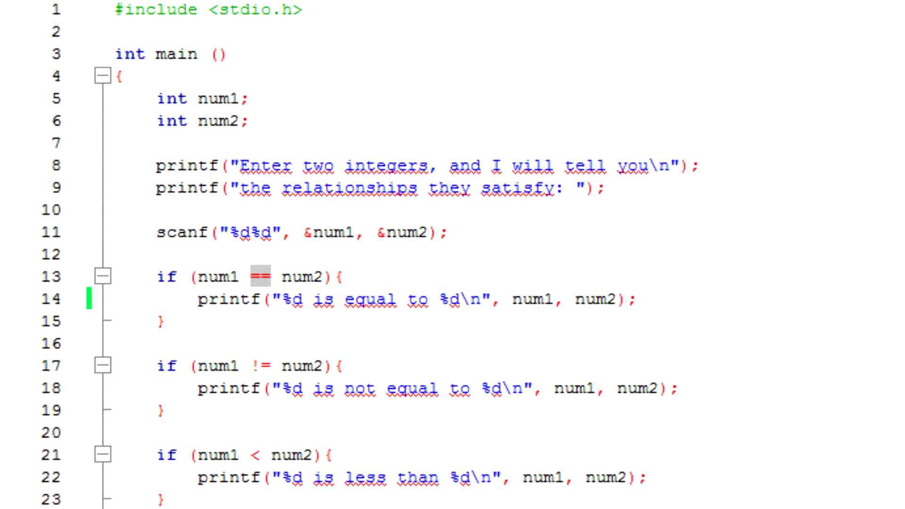
pyautogui.moveTo(165, 110)
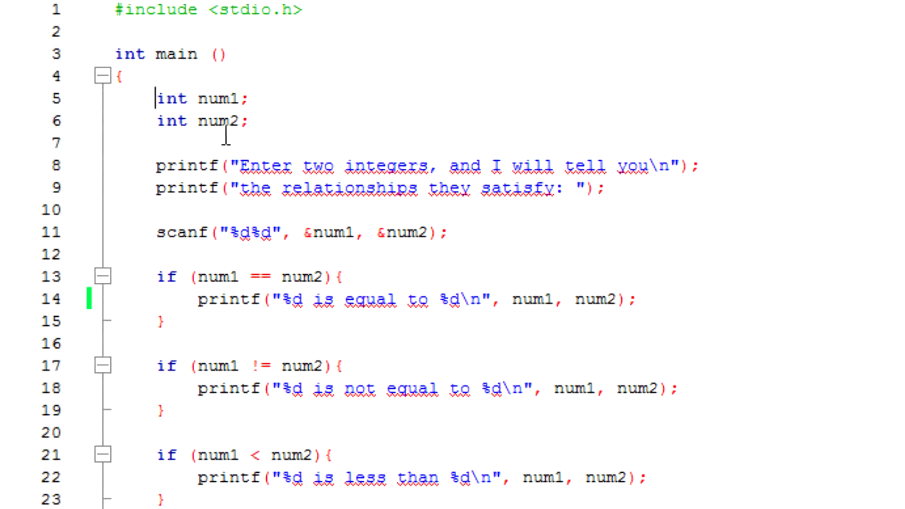
pyautogui.moveTo(692, 145)
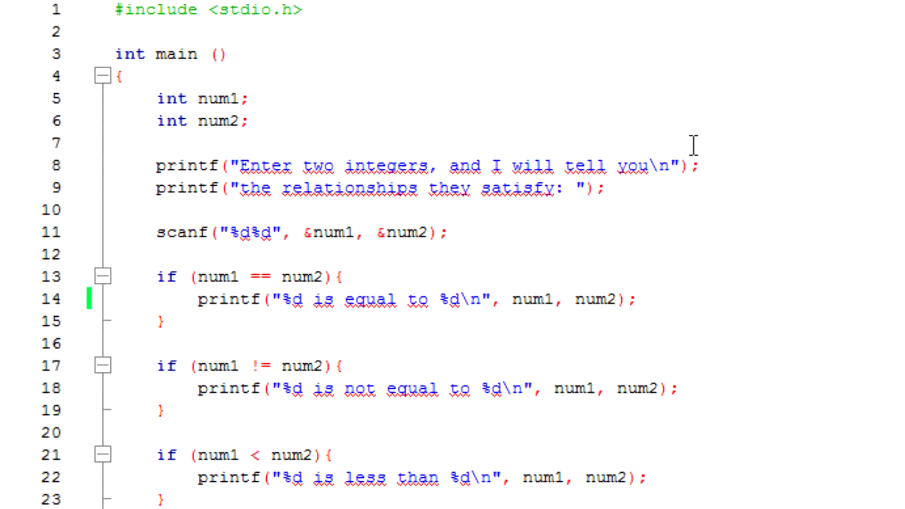
pyautogui.moveTo(214, 188)
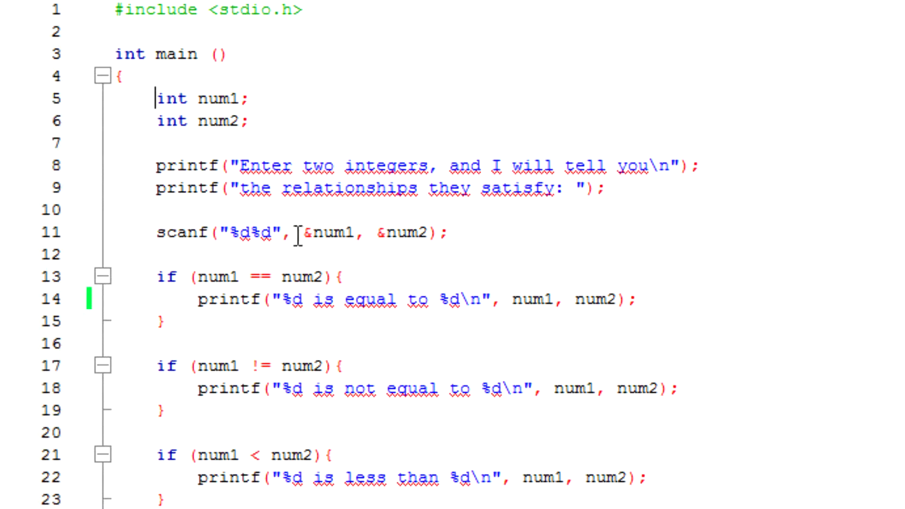
pyautogui.moveTo(282, 242)
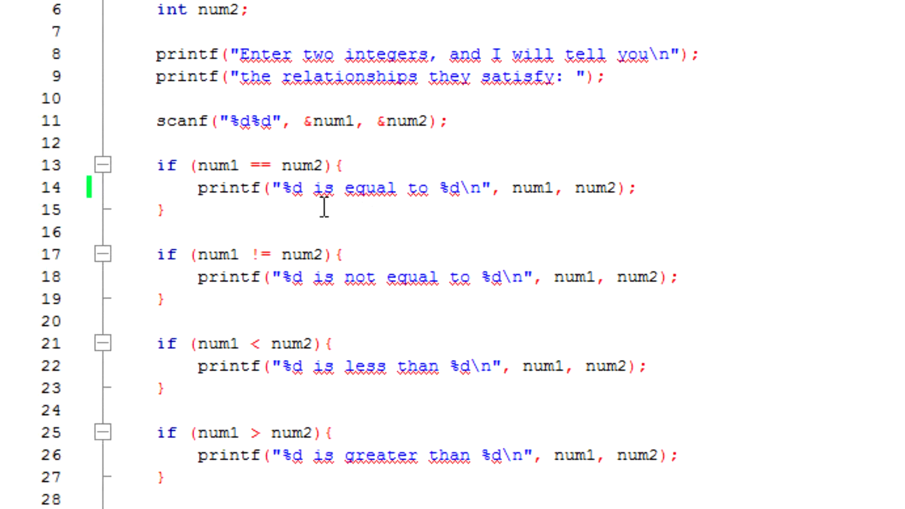
pyautogui.moveTo(413, 212)
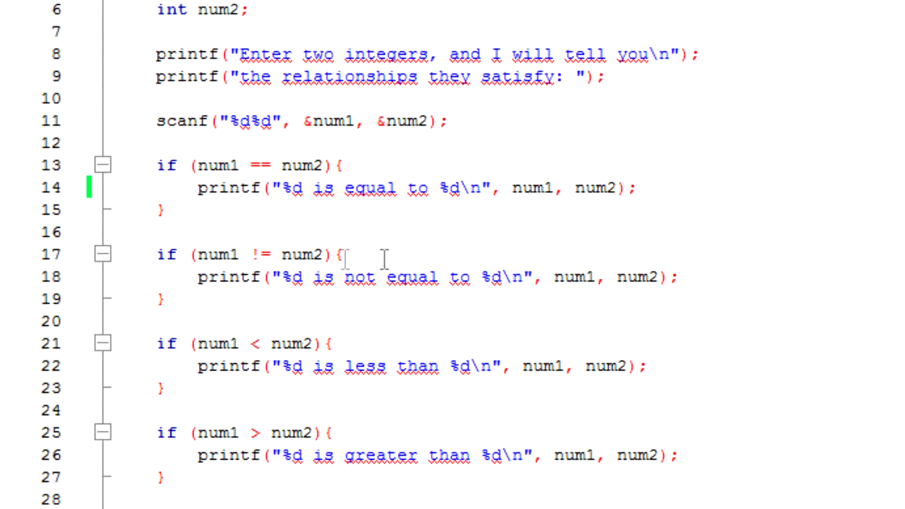
pyautogui.scroll(-3)
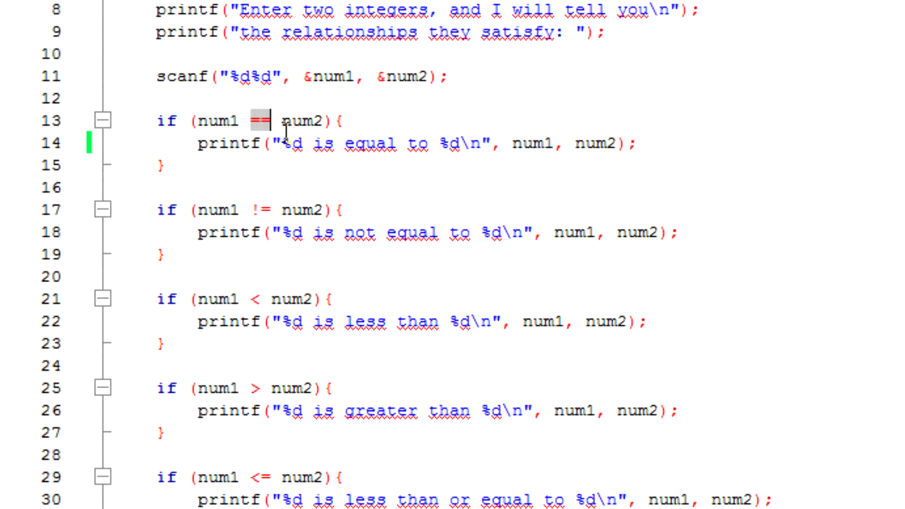
pyautogui.moveTo(259, 219)
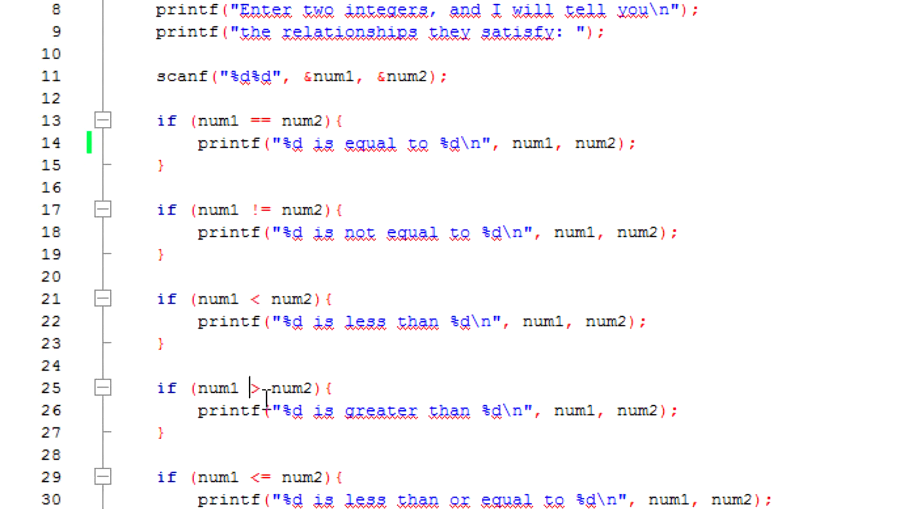
pyautogui.scroll(-3)
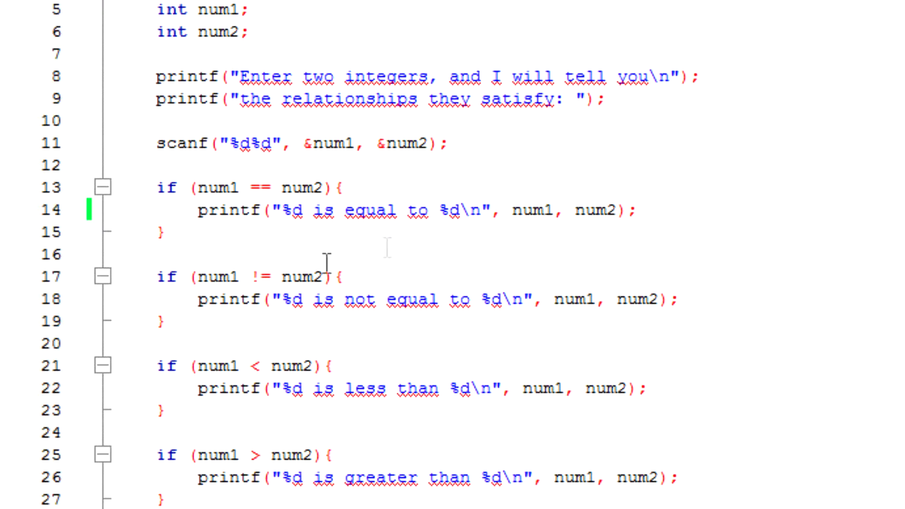
pyautogui.scroll(-3)
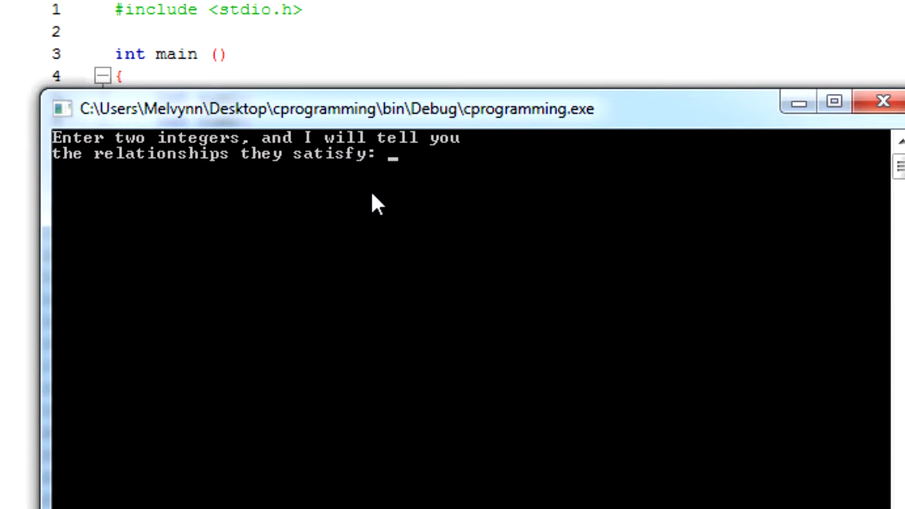
pyautogui.write('7 7')
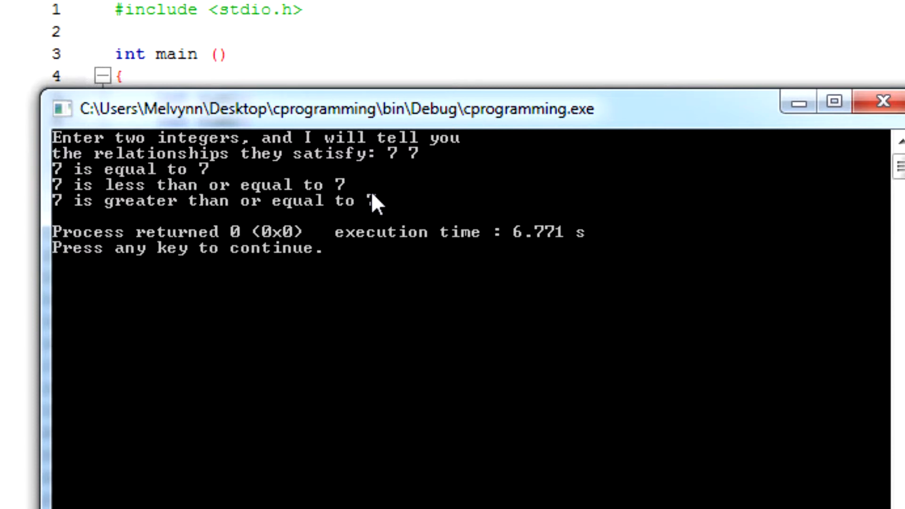
pyautogui.moveTo(135, 205)
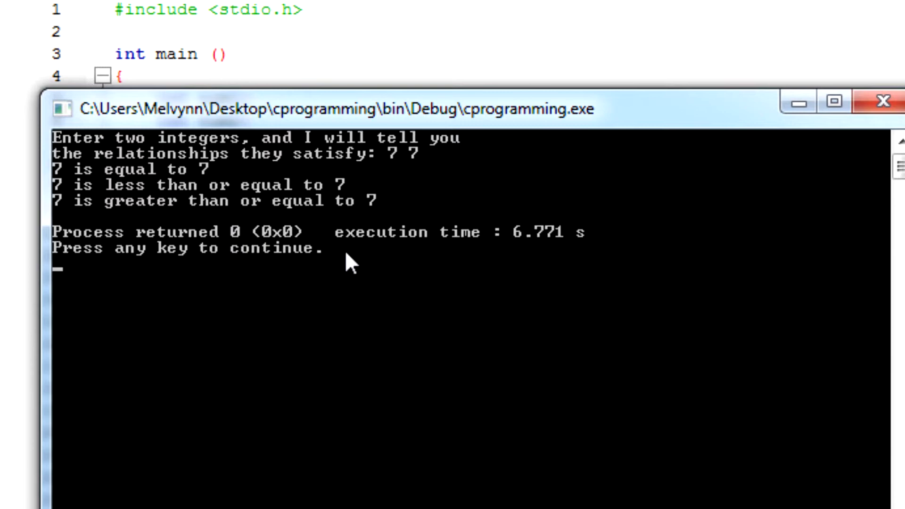
pyautogui.moveTo(280, 267)
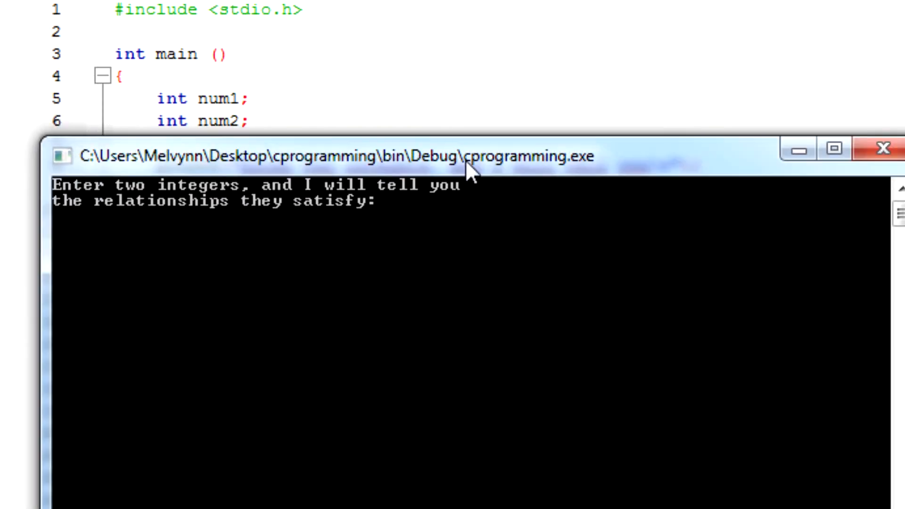
pyautogui.write('100 10')
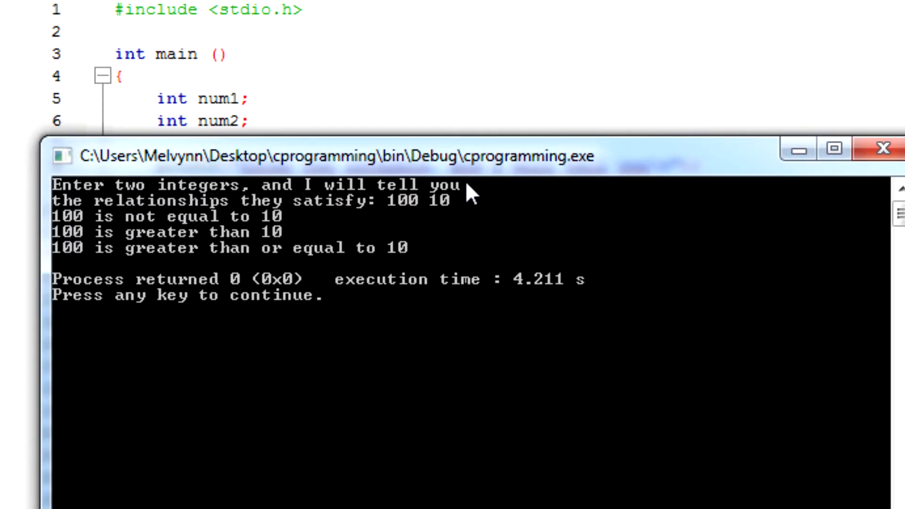
pyautogui.moveTo(231, 217)
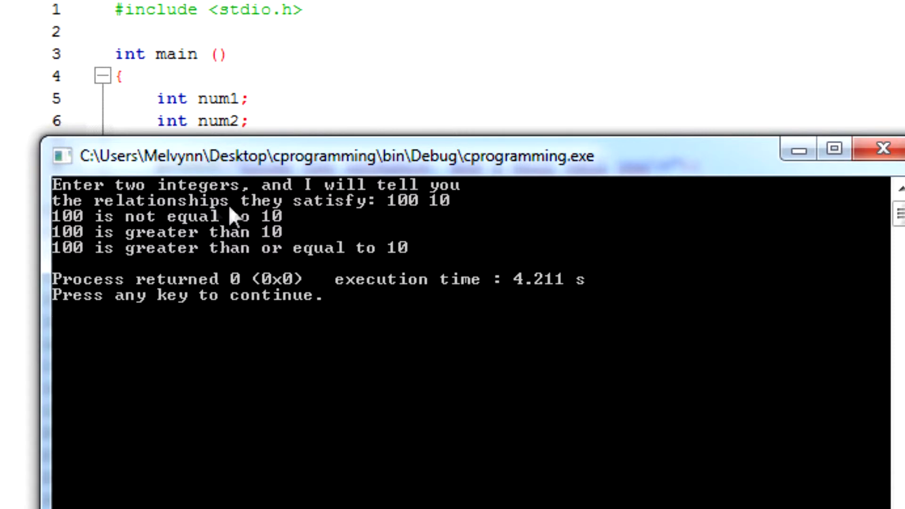
pyautogui.moveTo(277, 248)
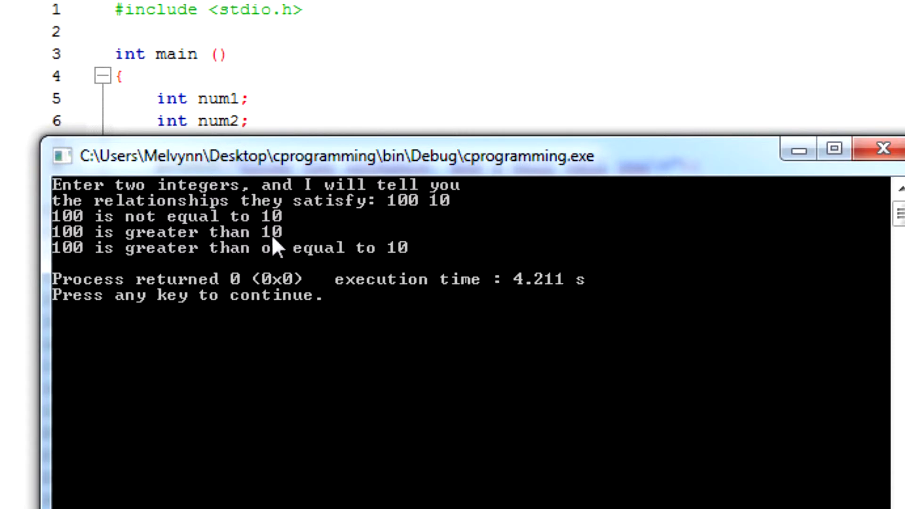
pyautogui.moveTo(297, 268)
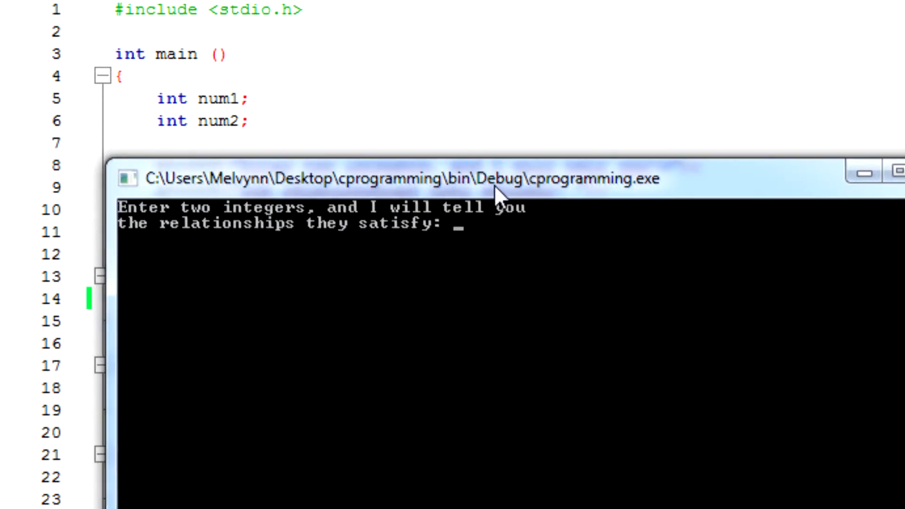
pyautogui.write('10 100')
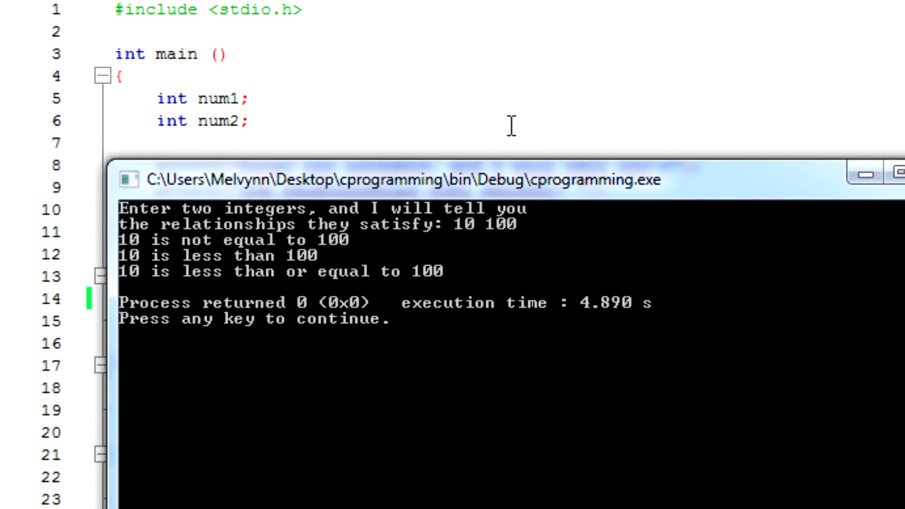
pyautogui.moveTo(373, 277)
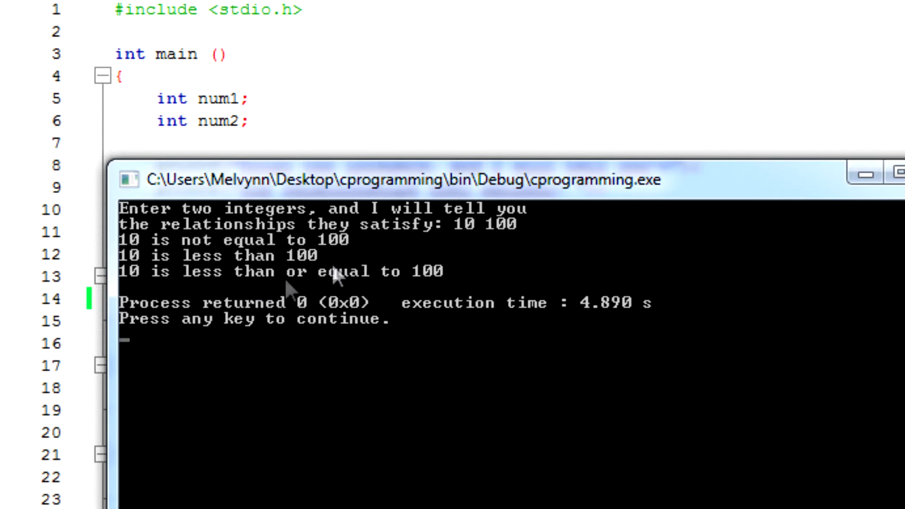
pyautogui.moveTo(581, 280)
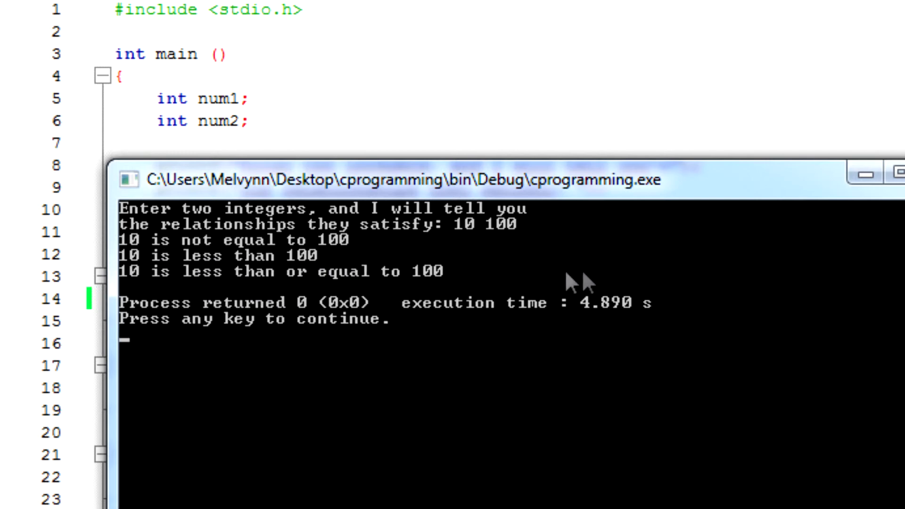